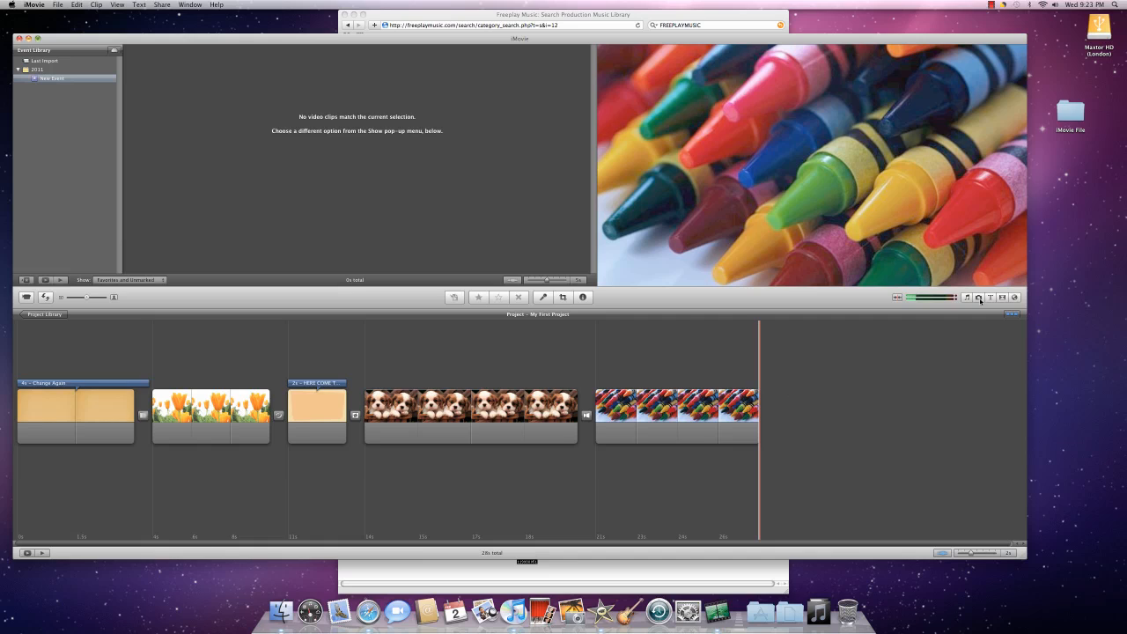
mouse_move(968, 298)
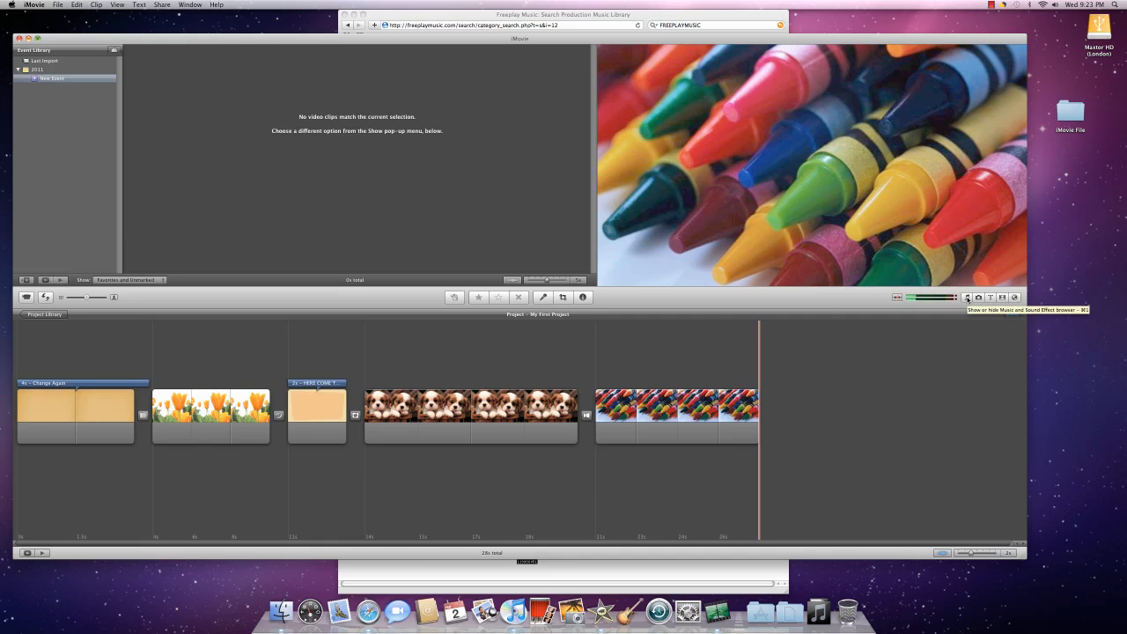
- Open the music and sound effects browser on the iLife Sound Effects collection
left_click(967, 297)
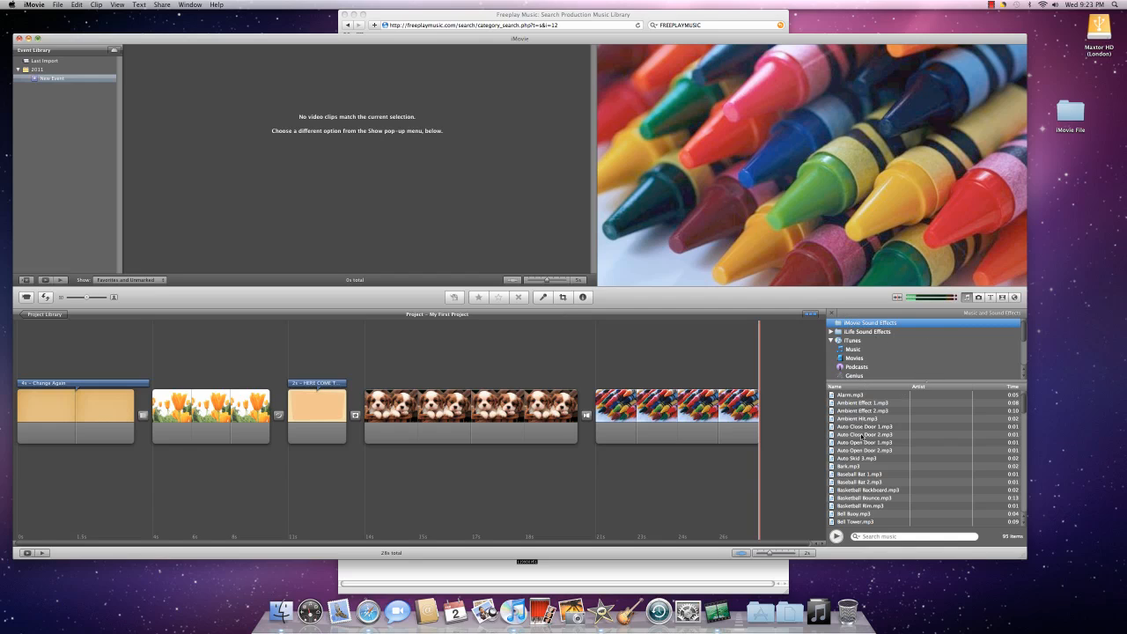
left_click(867, 331)
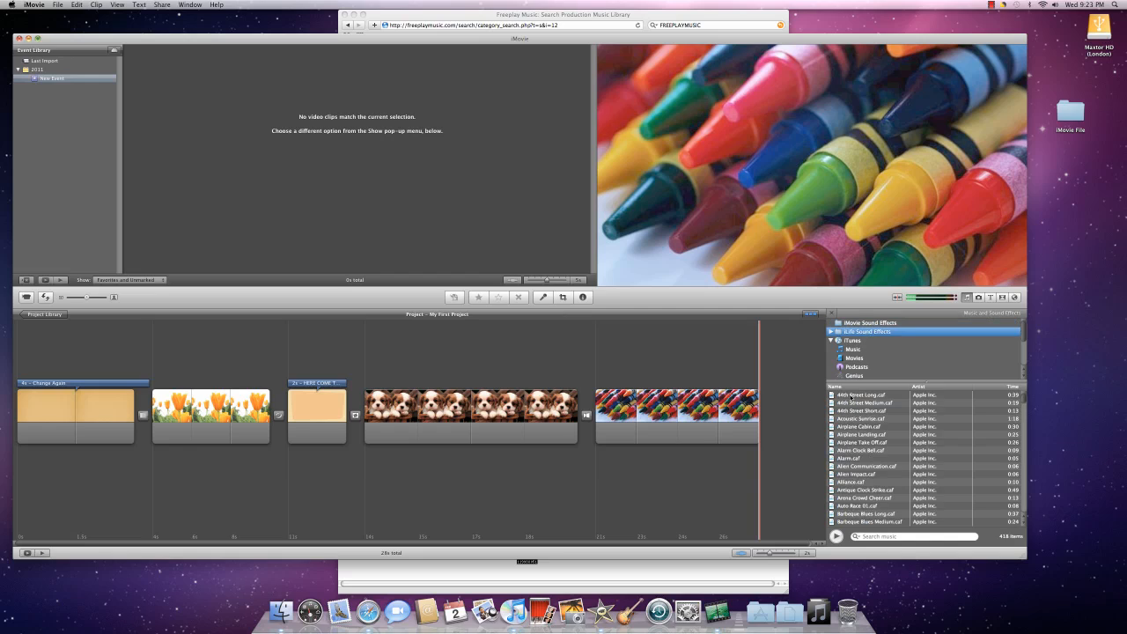
- List the iTunes songs and delete the Birds Of A Feather background music
left_click(852, 340)
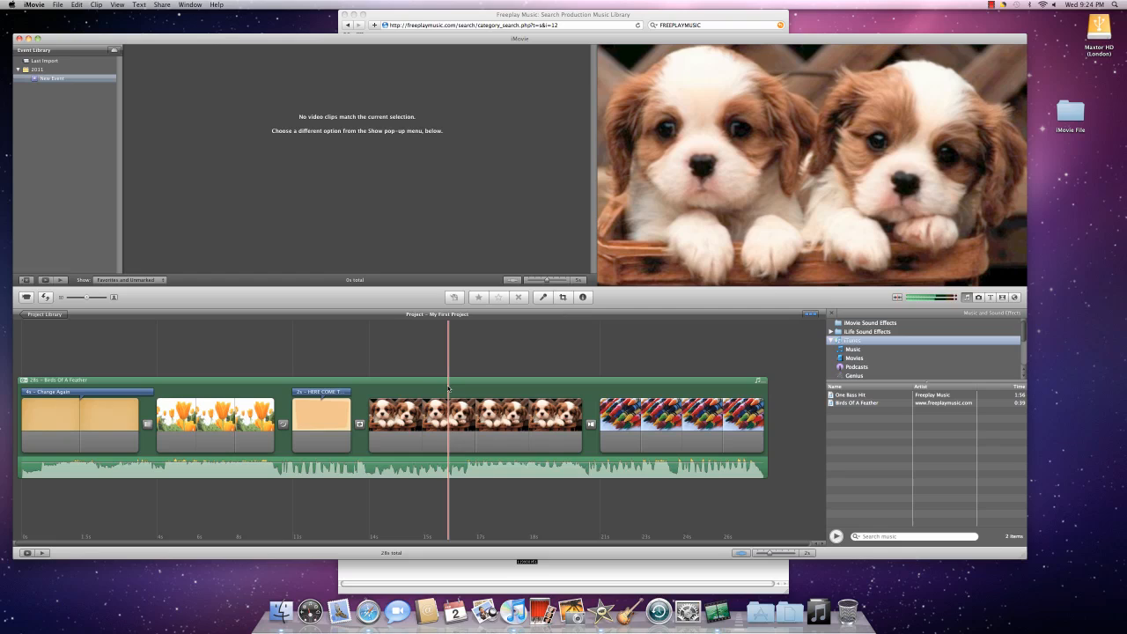
right_click(449, 389)
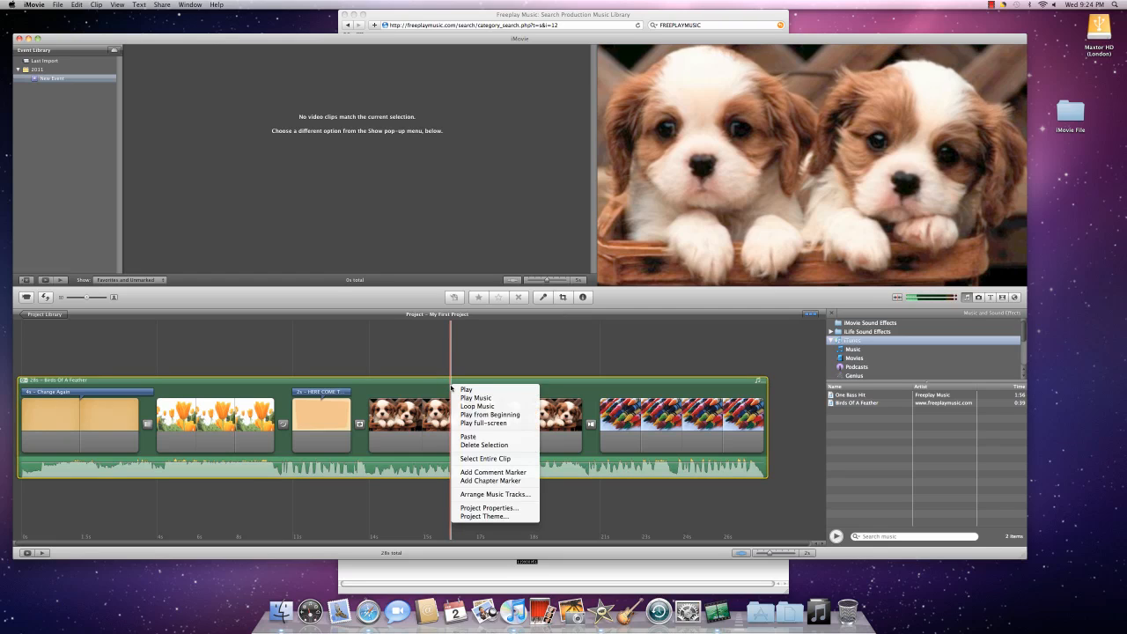
mouse_move(484, 445)
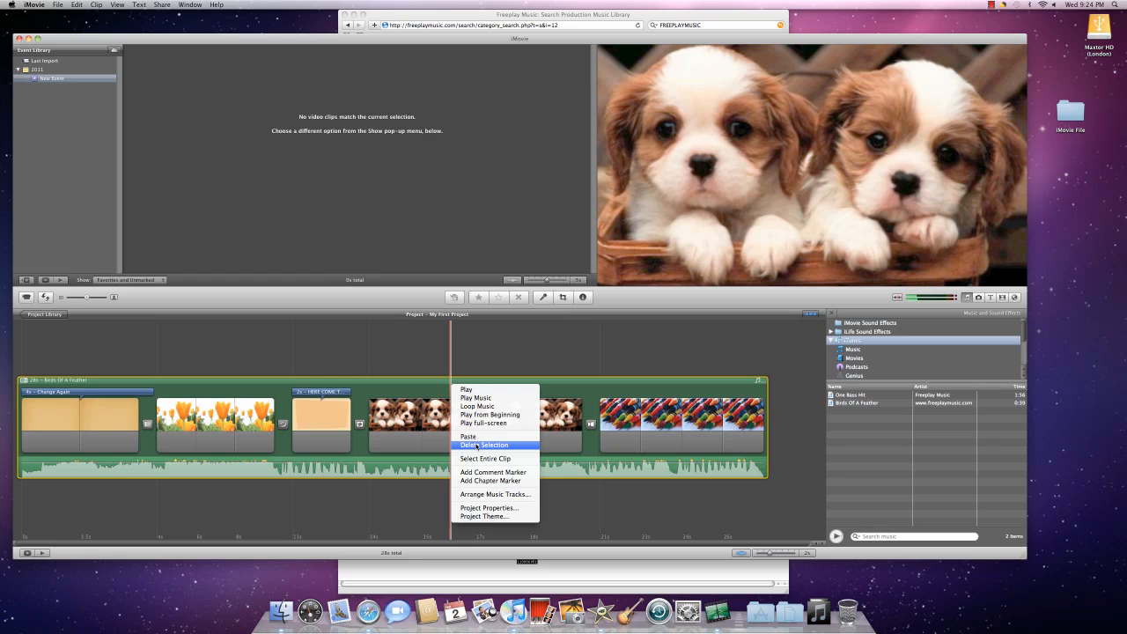
left_click(484, 445)
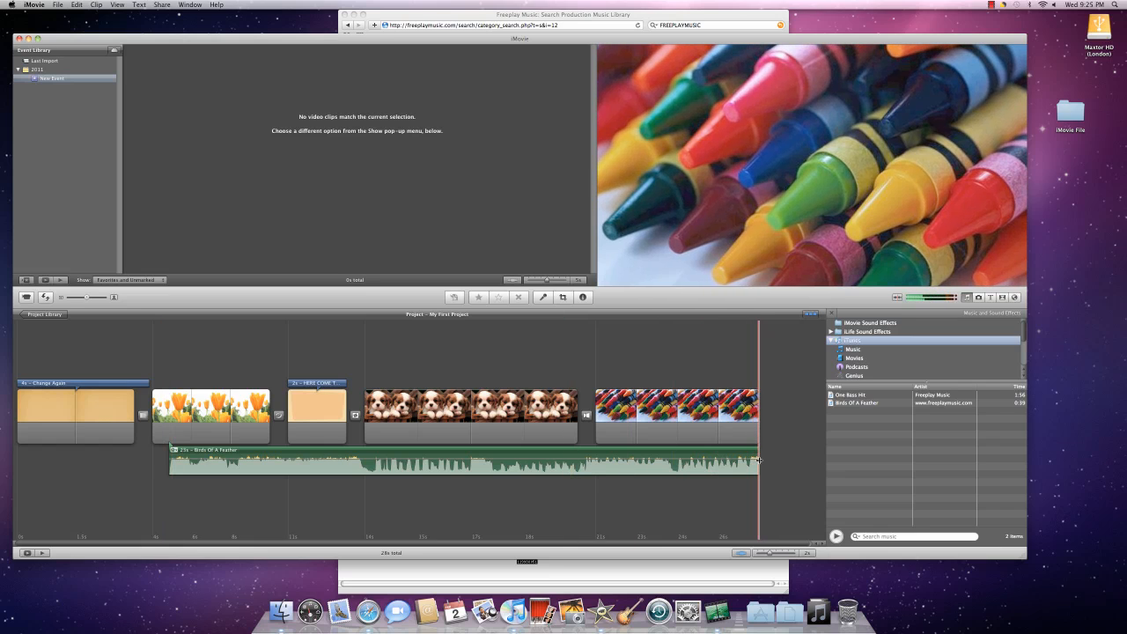
- Trim the end of the Birds Of A Feather clip to stop at the crayons clip
left_click(630, 414)
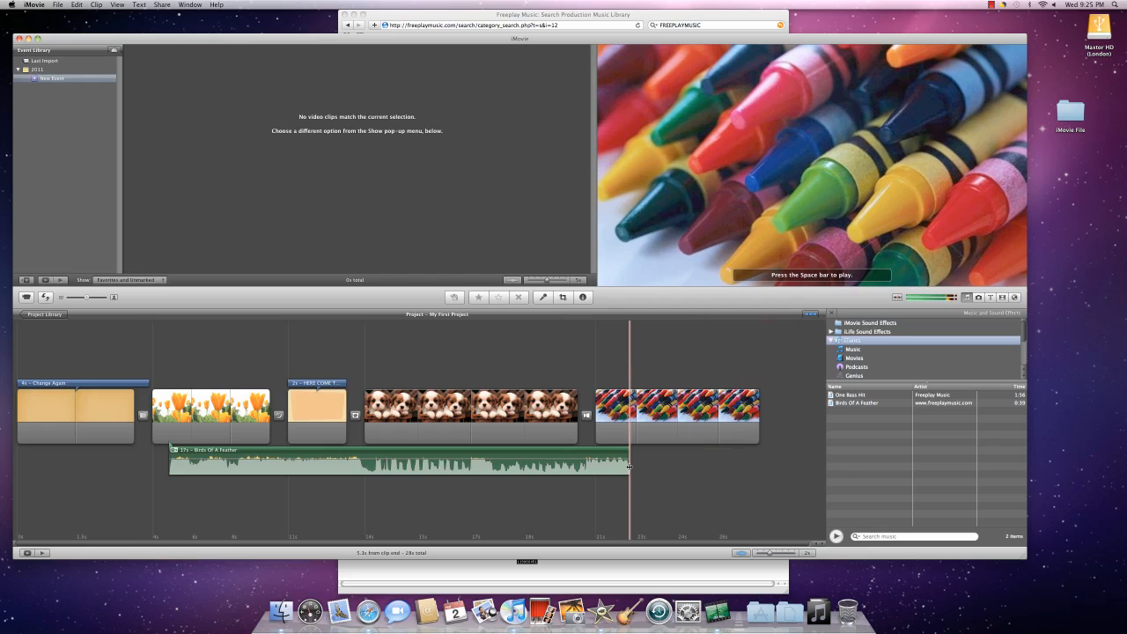